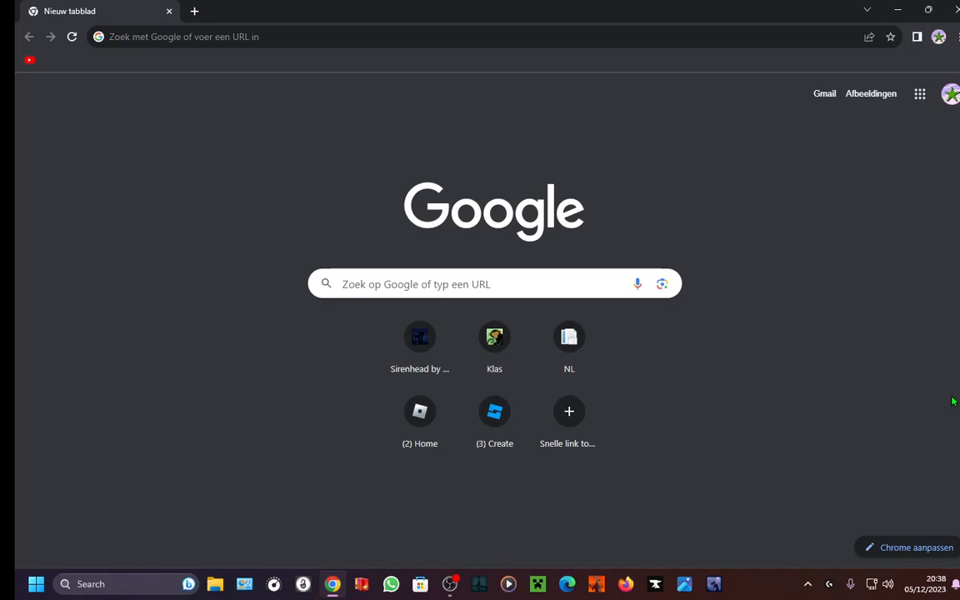
mouse_move(493, 410)
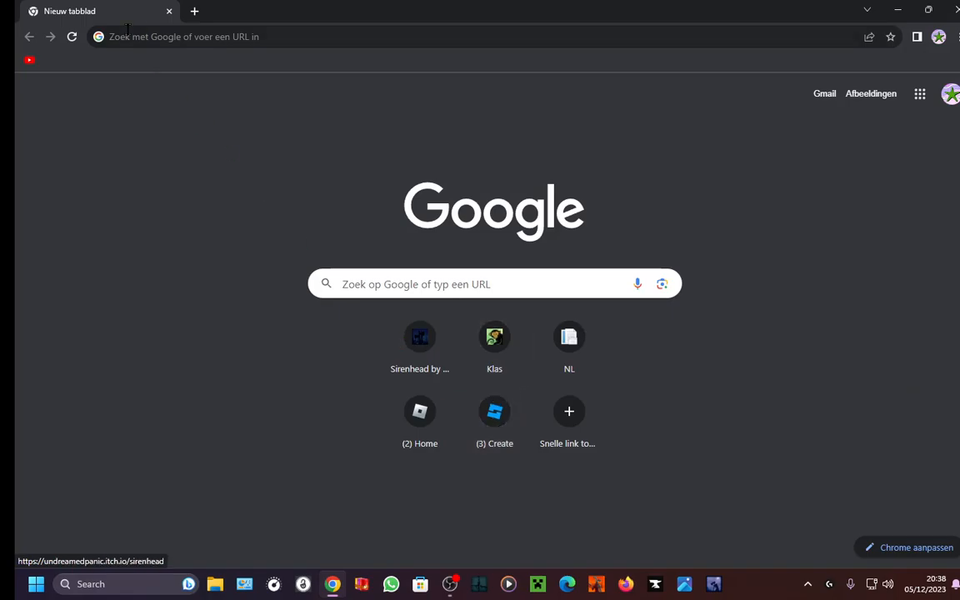
- Search Google for 'roblox studio' in the new tab
text(roblox studio)
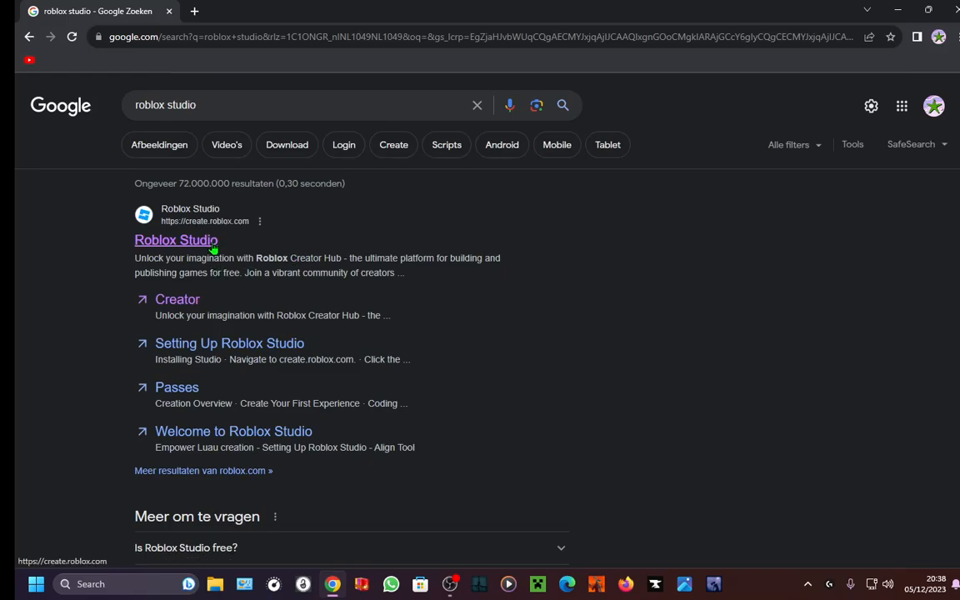
- Follow the Roblox Studio result to Creator Hub and keep the current creator account selected
click(176, 240)
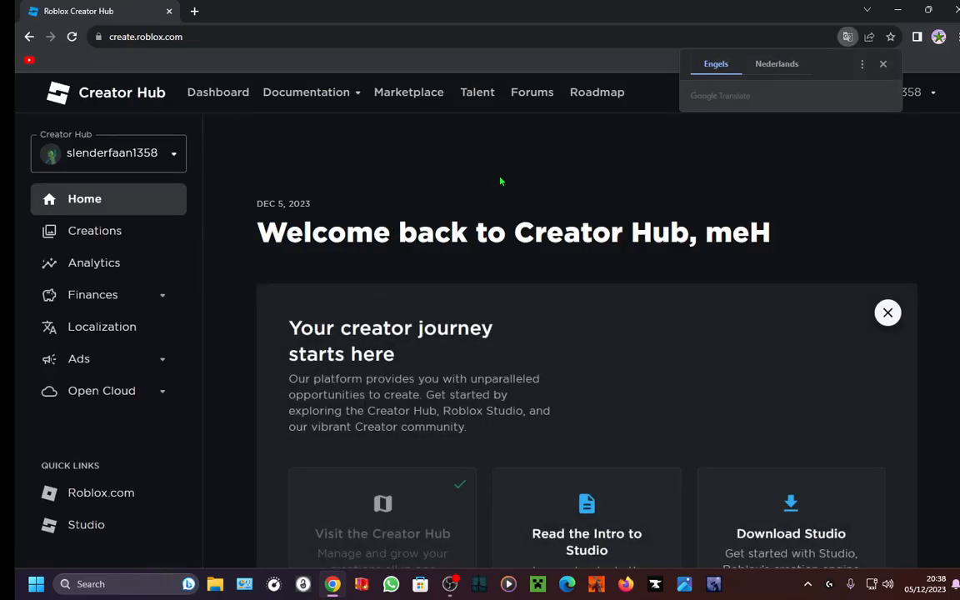
mouse_move(203, 137)
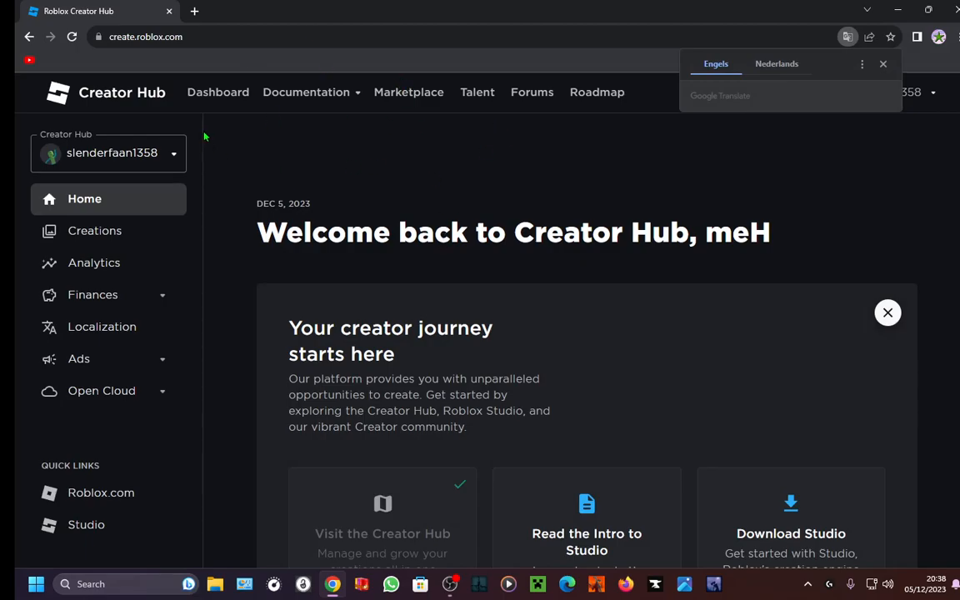
click(108, 154)
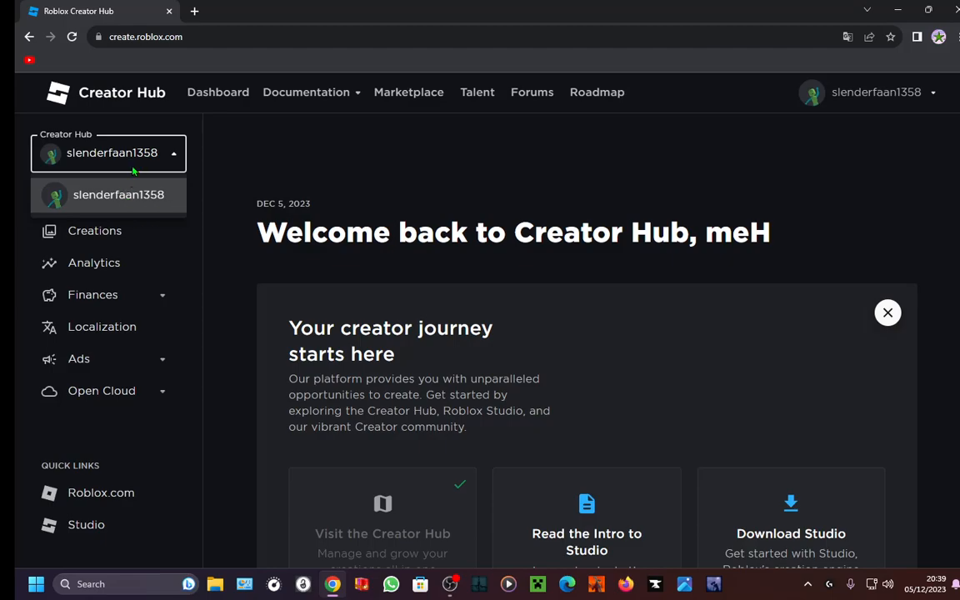
click(108, 153)
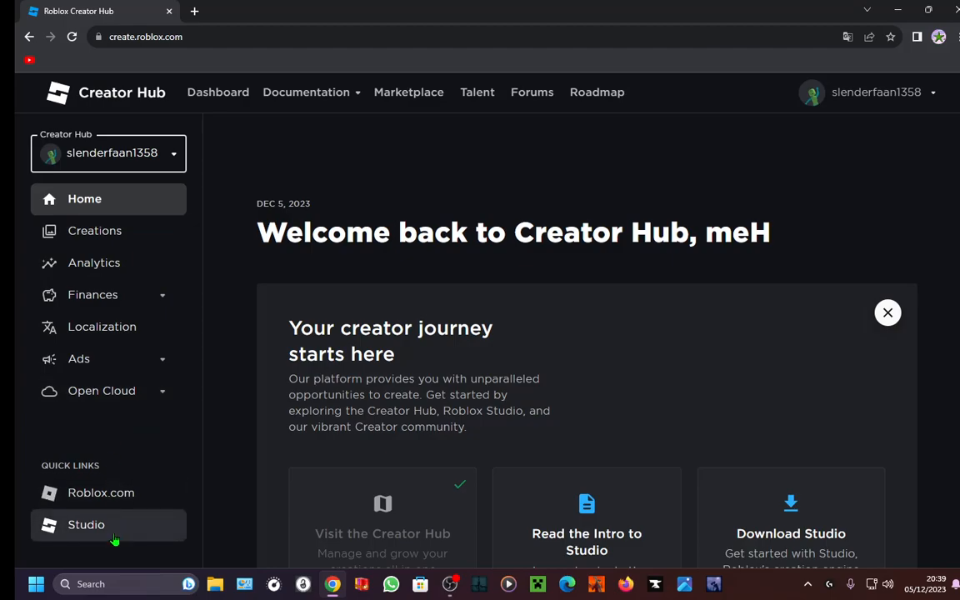
- Launch Roblox Studio from the Creator Hub Quick Links, landing on My Games
click(87, 523)
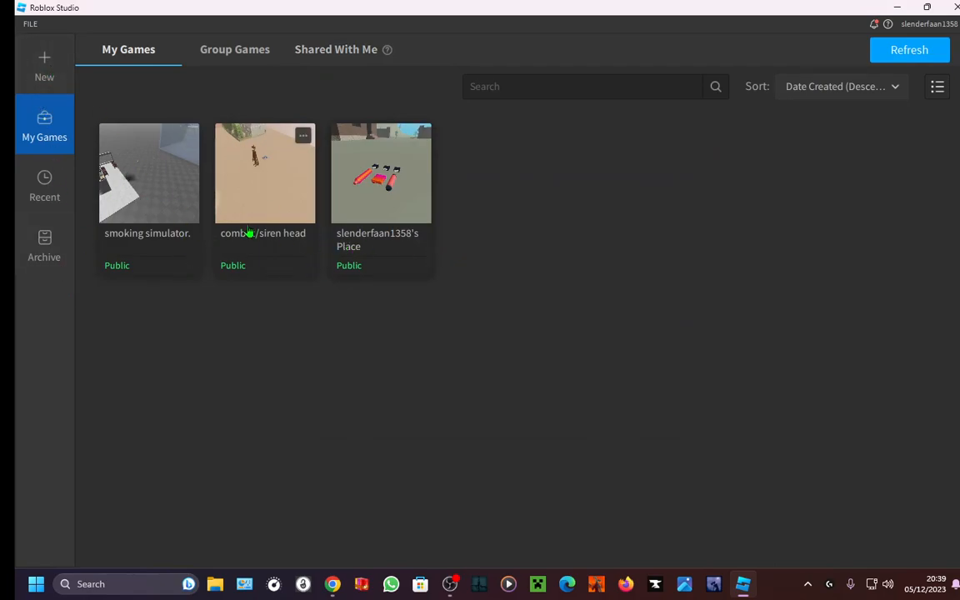
mouse_move(697, 207)
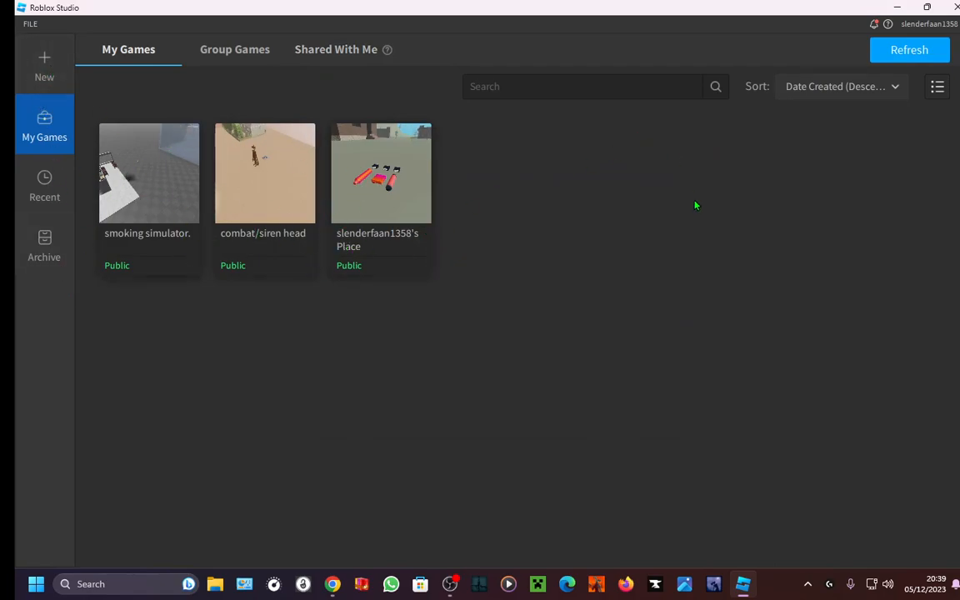
mouse_move(59, 70)
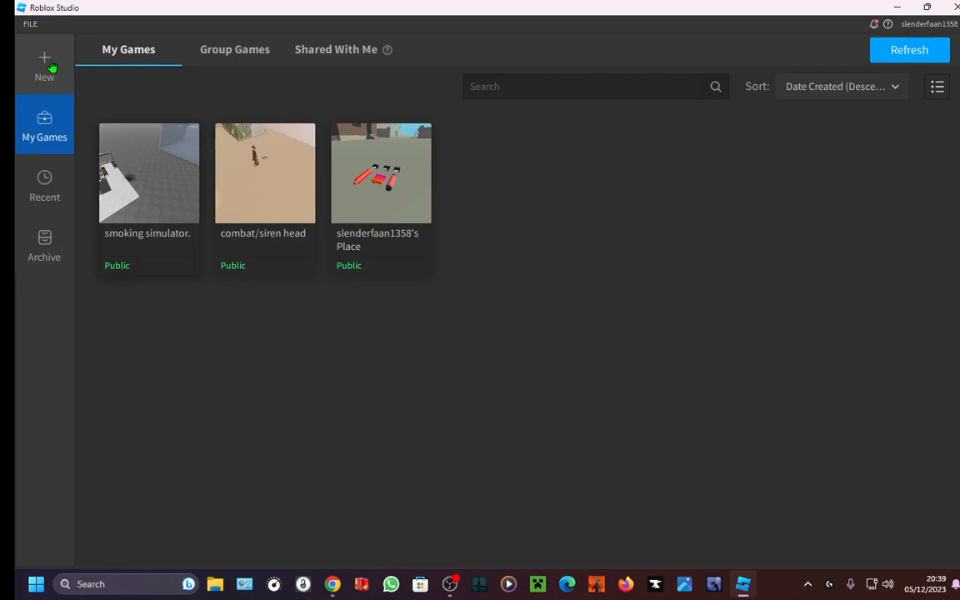
- Start a new game from the template gallery via New in the sidebar
click(43, 67)
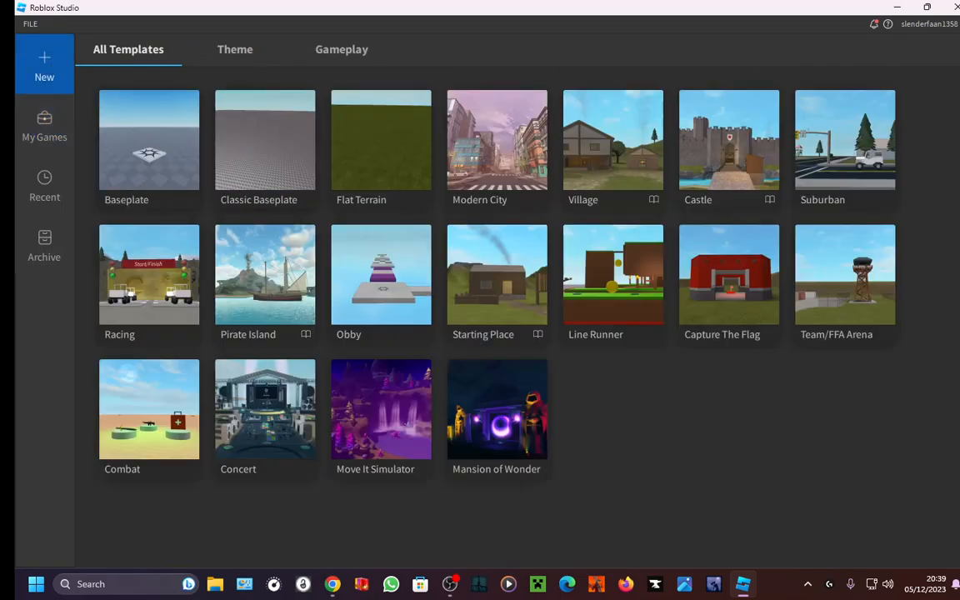
mouse_move(517, 397)
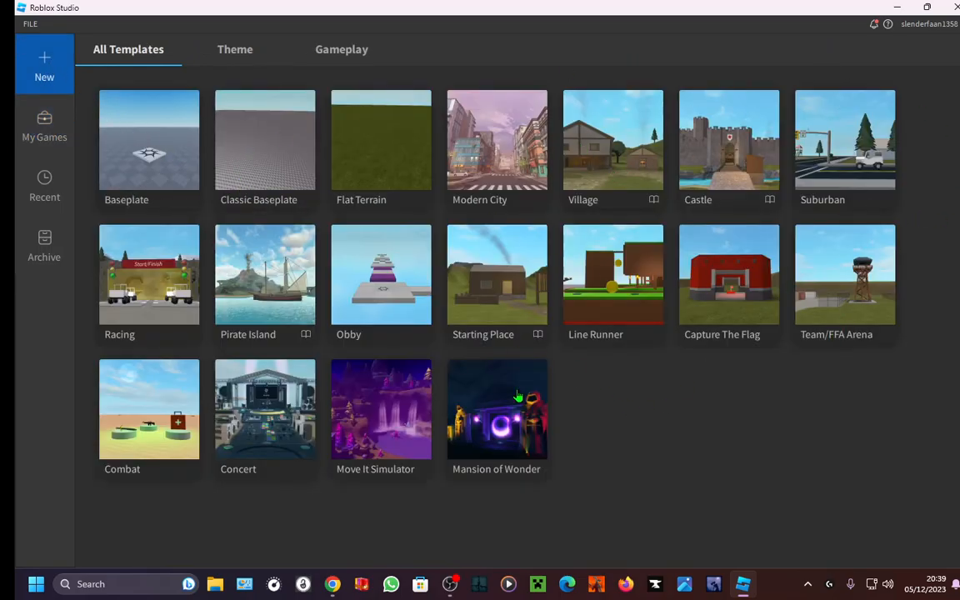
mouse_move(376, 393)
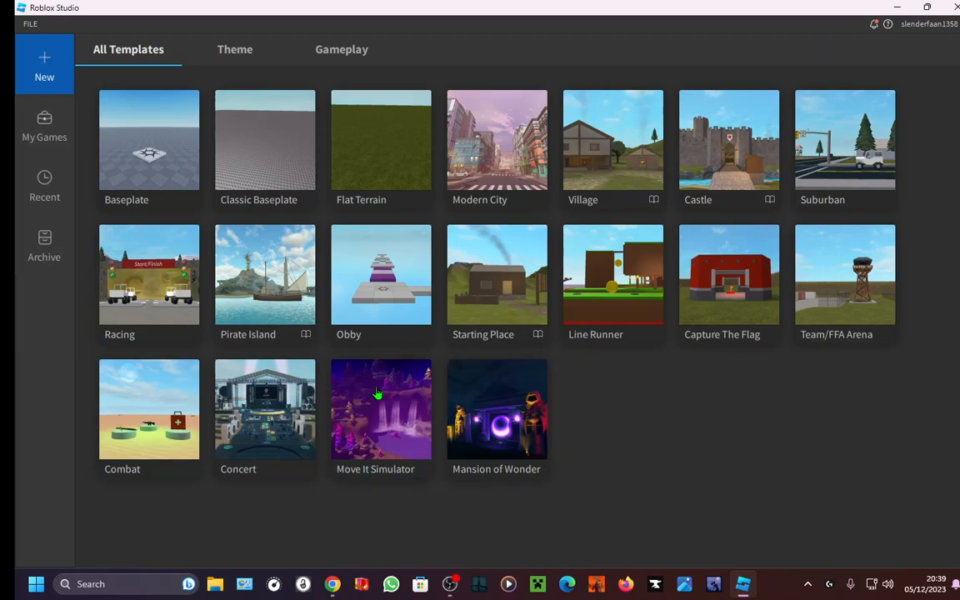
mouse_move(407, 184)
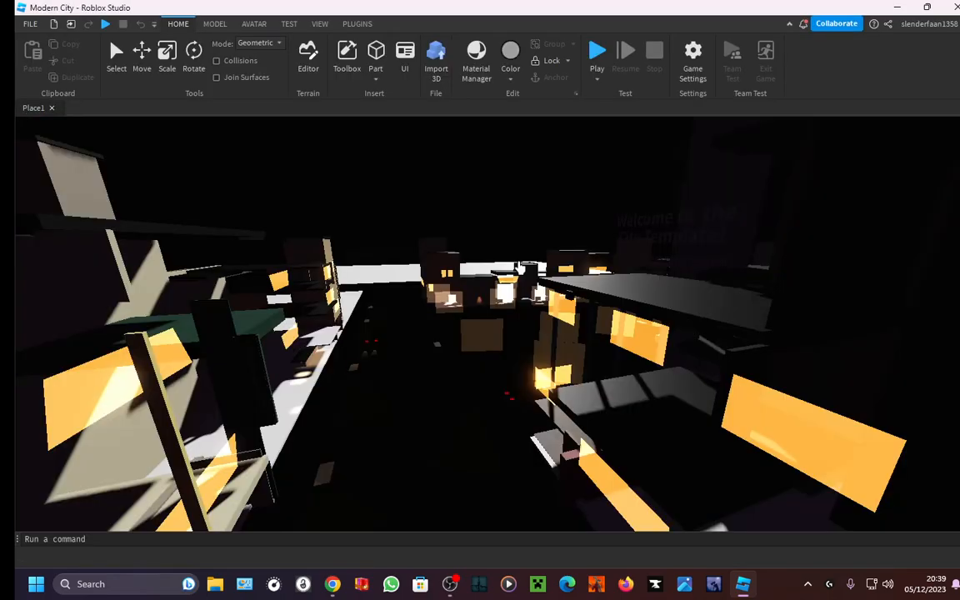
- Show the Toolbox free-models panel beside the Modern City scene, ready to search
click(347, 54)
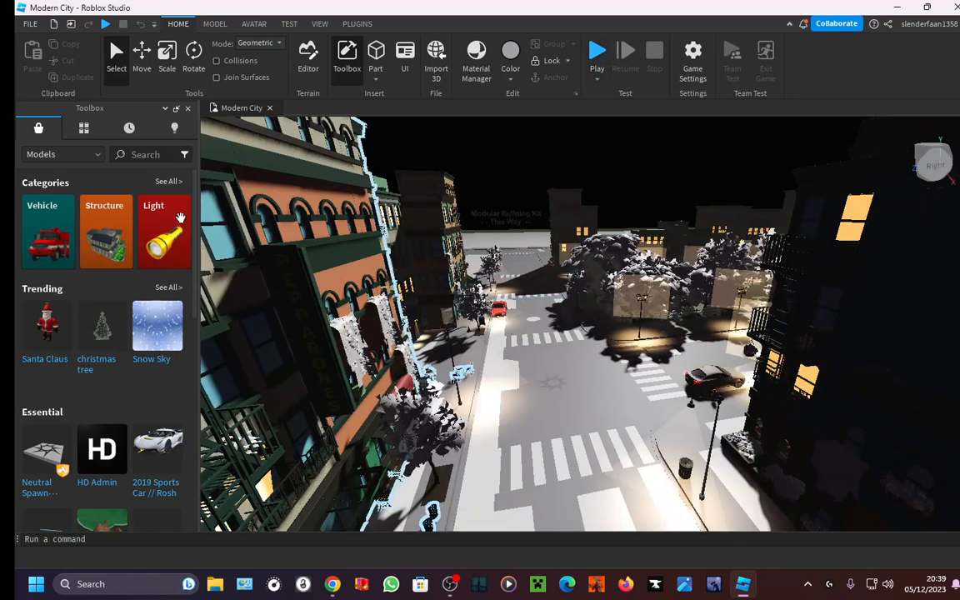
click(150, 153)
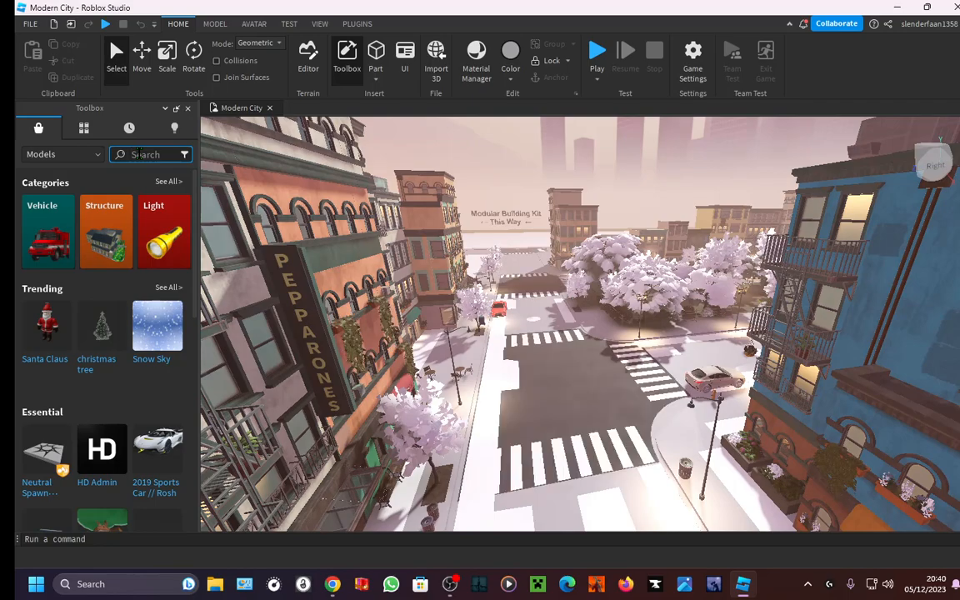
- Search the Toolbox for 'sword', insert Roblox's Sword model and dismiss the script warning permanently
text(sword)
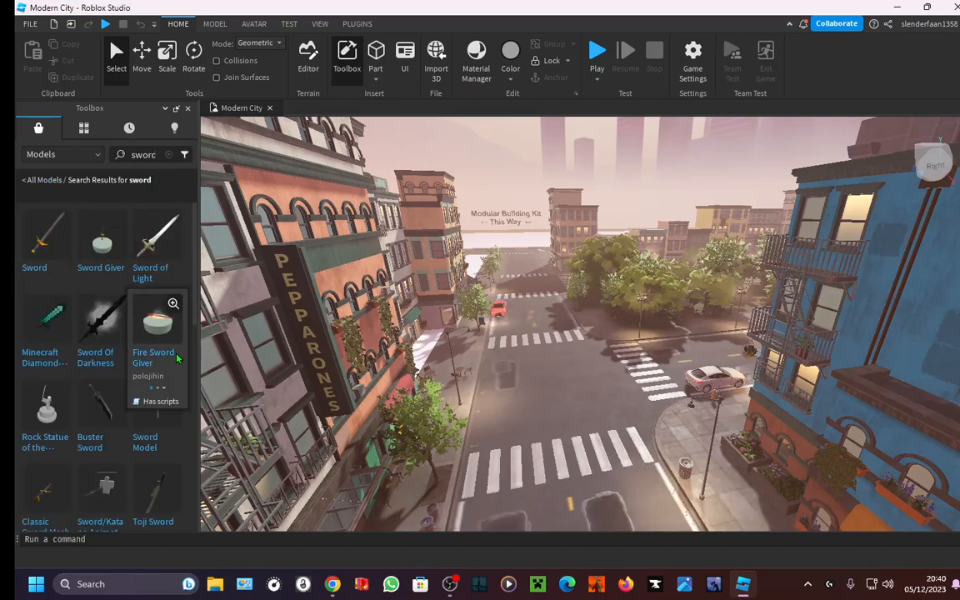
mouse_move(47, 237)
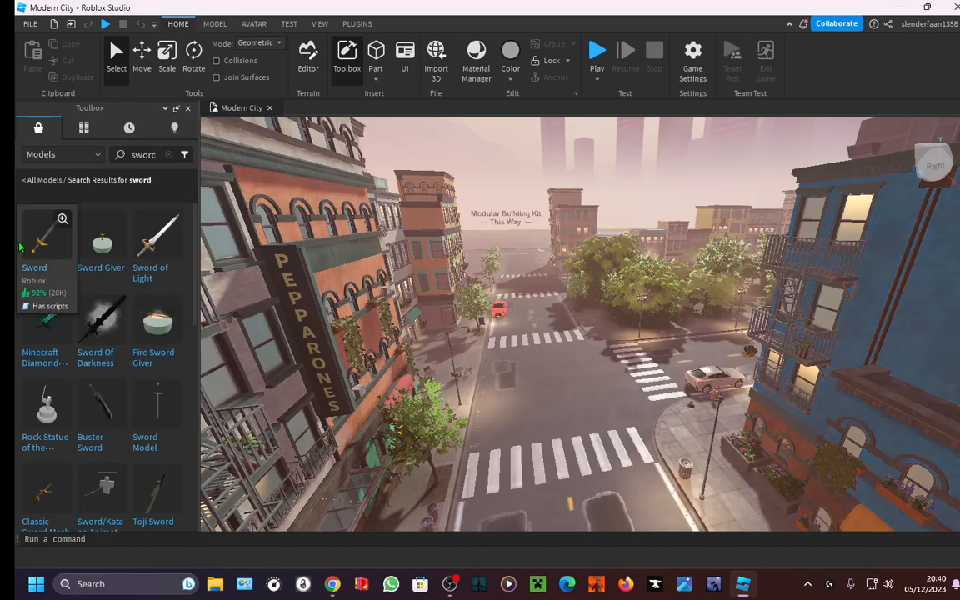
click(47, 233)
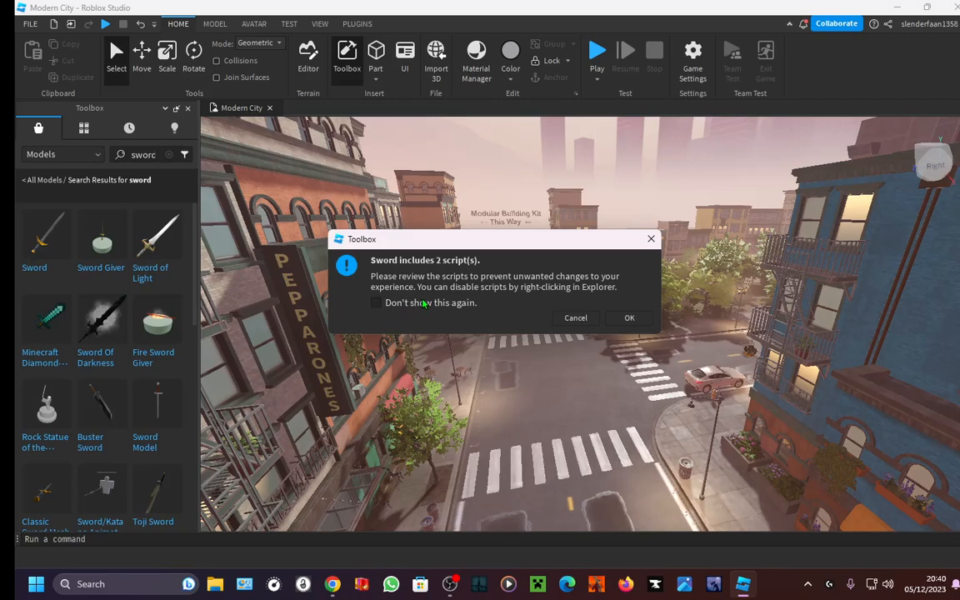
click(377, 303)
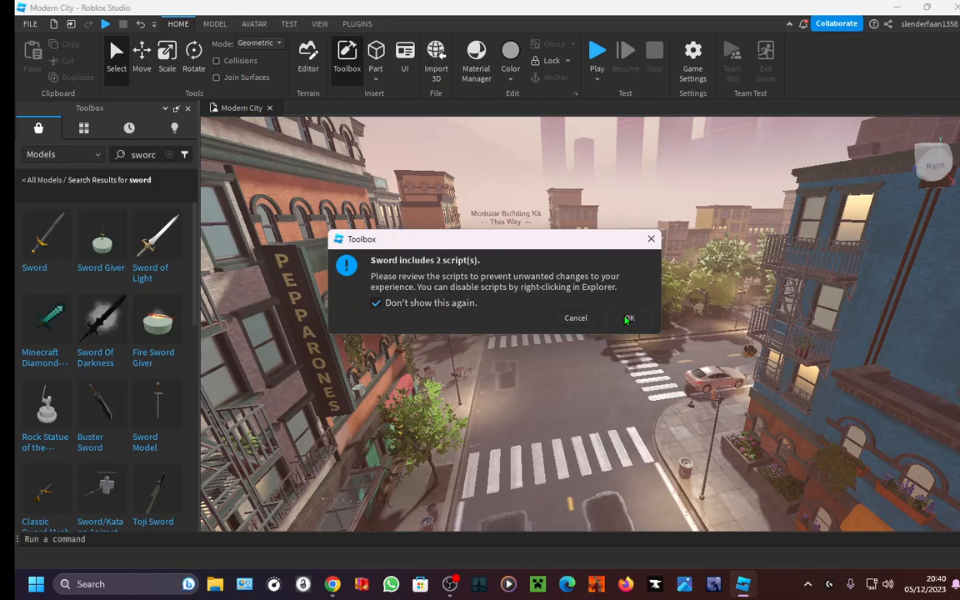
click(630, 317)
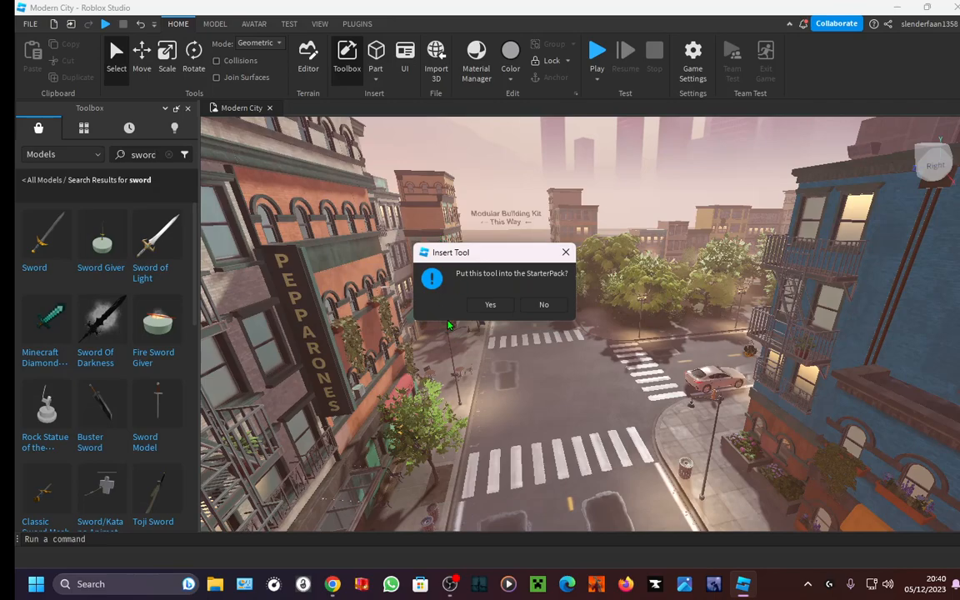
mouse_move(515, 280)
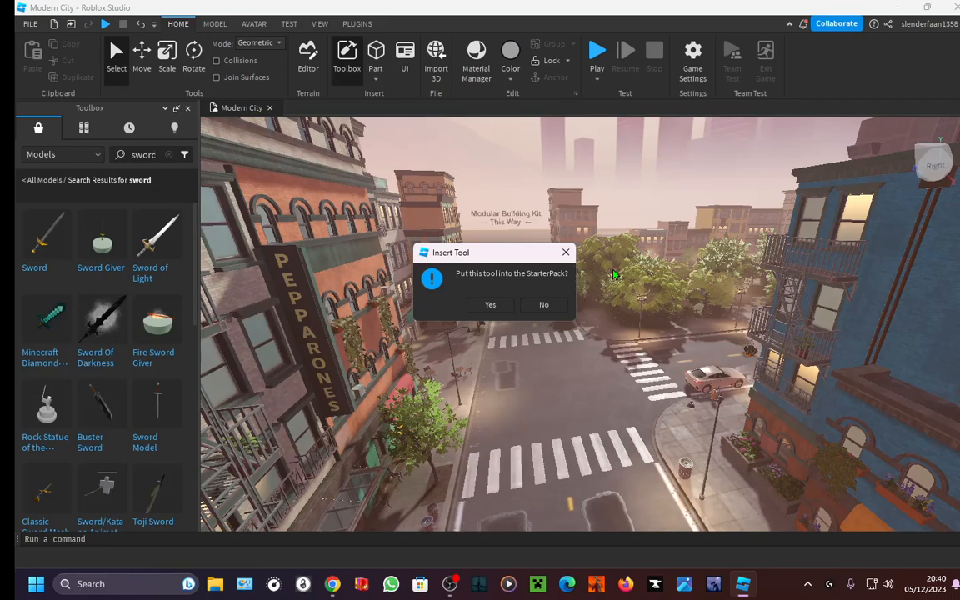
- Put the sword in the StarterPack and run a playtest, typing 'ada' in the Toolbox search
click(543, 303)
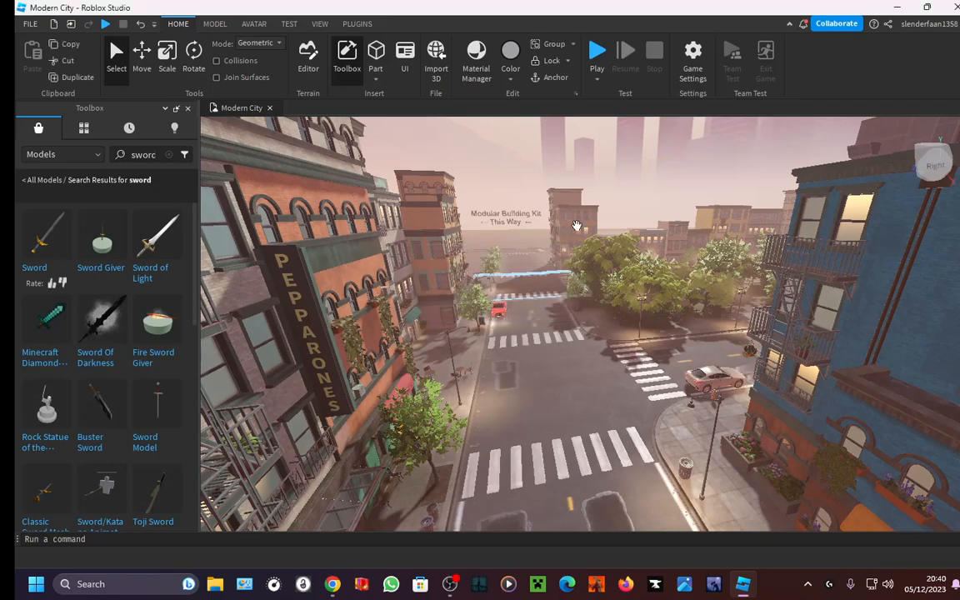
mouse_move(597, 52)
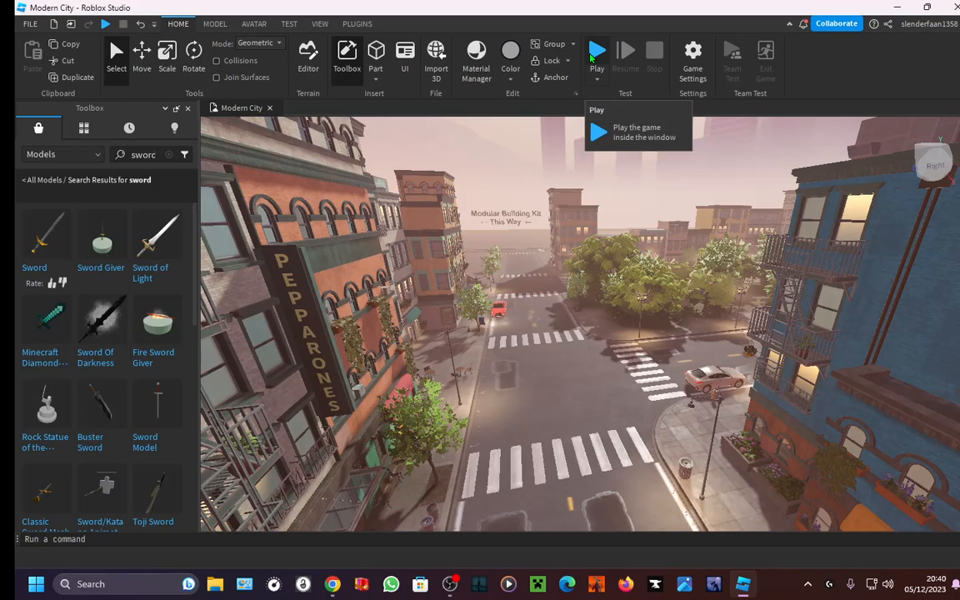
click(597, 52)
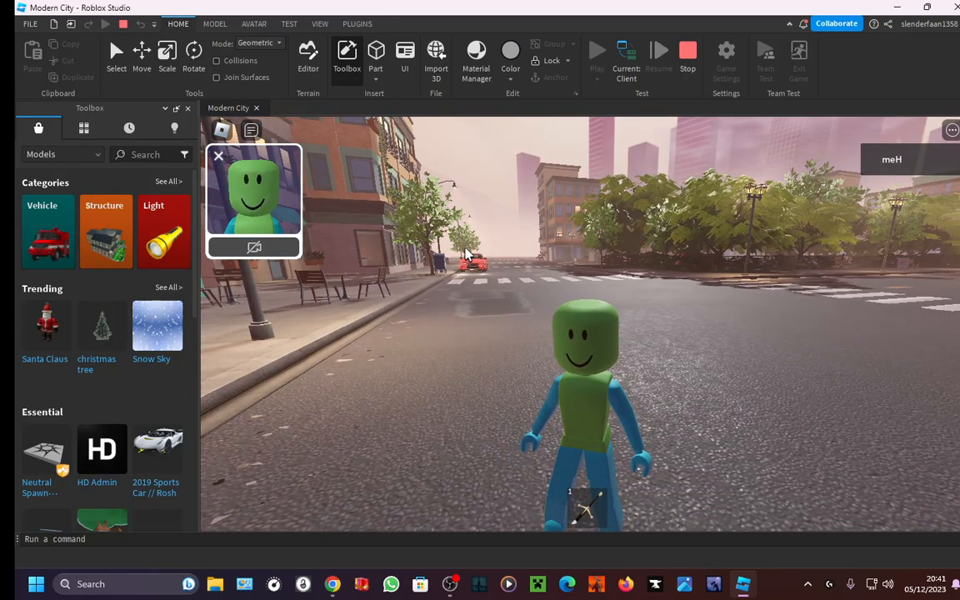
click(150, 154)
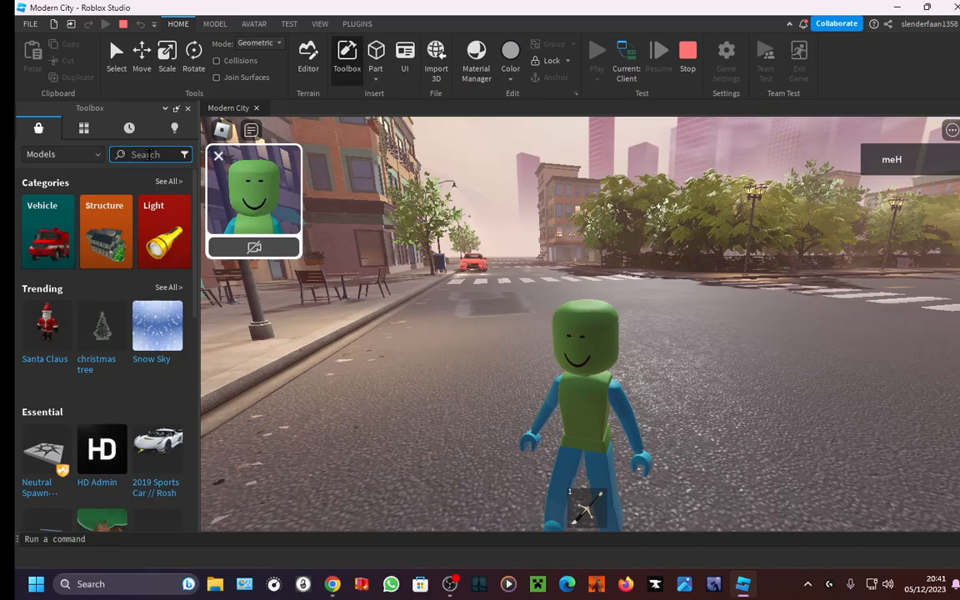
text(ada)
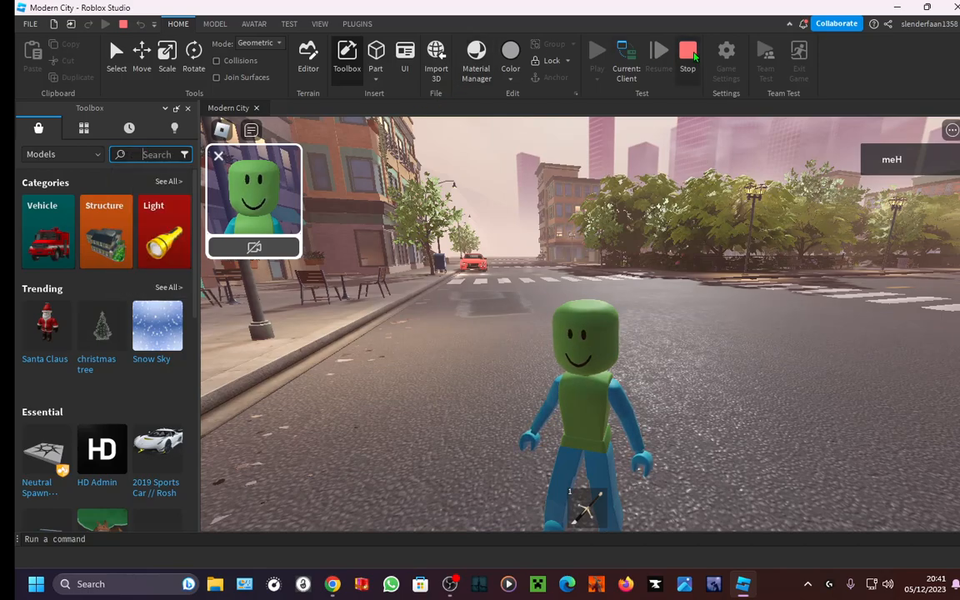
mouse_move(687, 53)
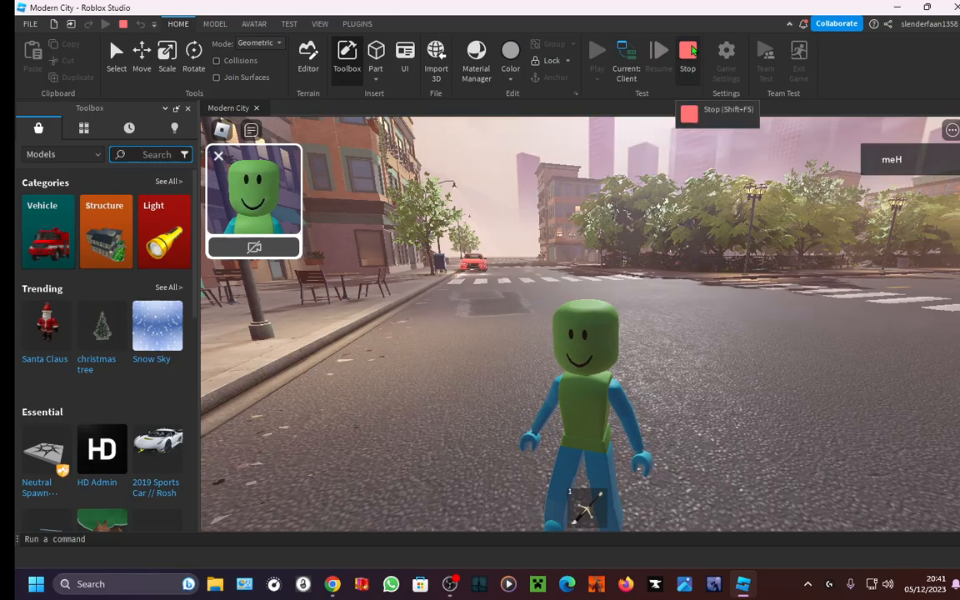
text(dw)
text(sword)
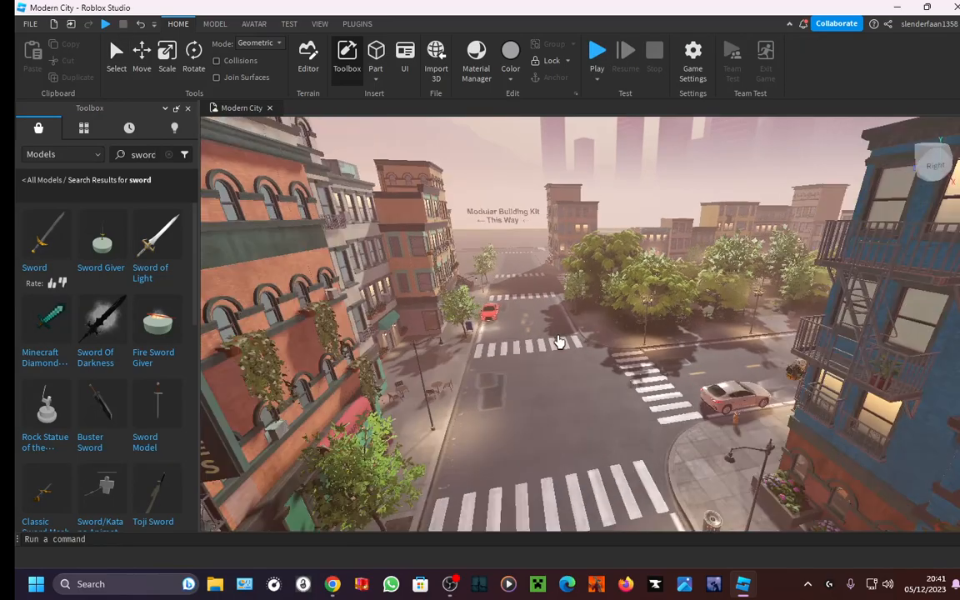
mouse_move(47, 320)
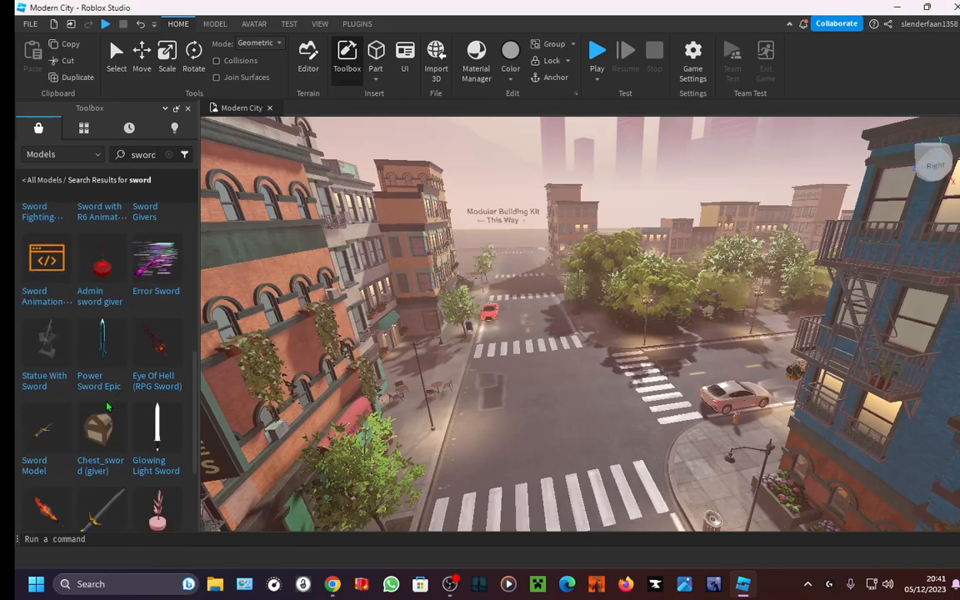
scroll(down, 3)
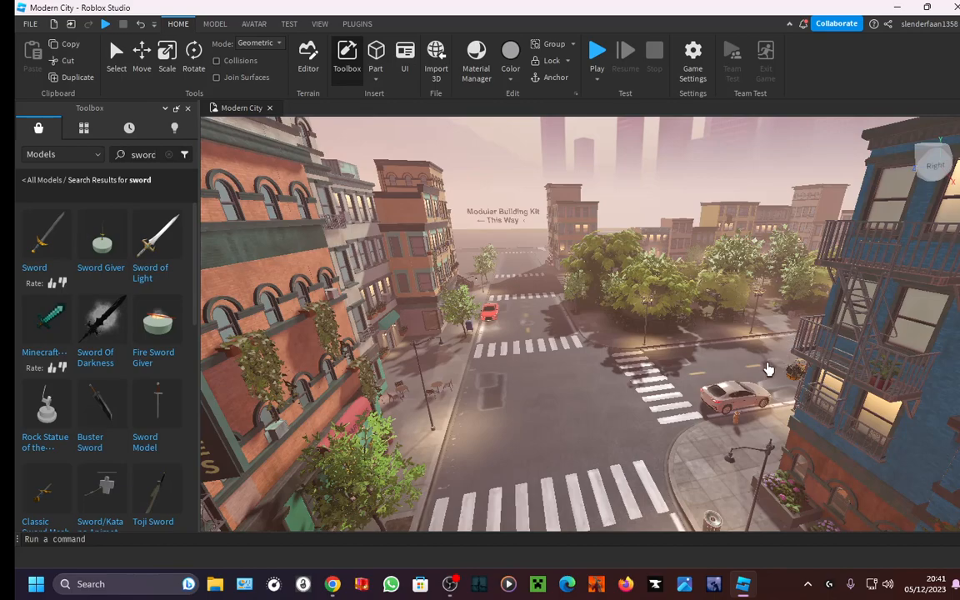
click(167, 50)
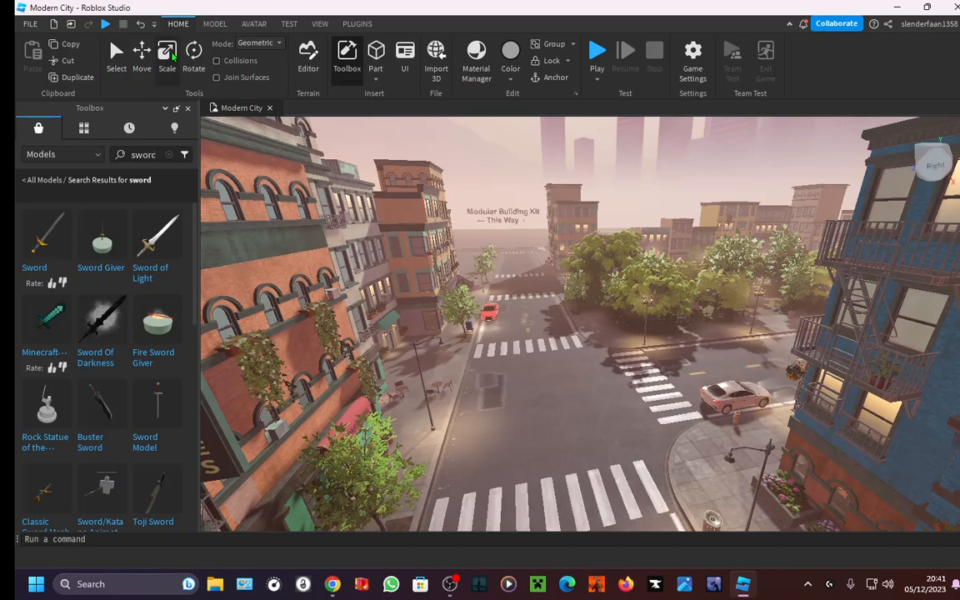
click(30, 23)
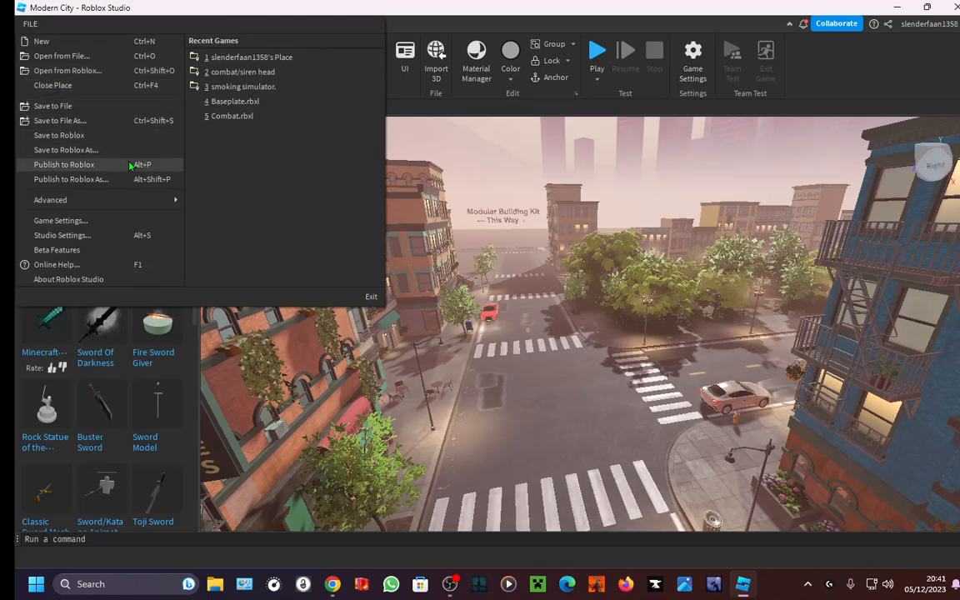
mouse_move(123, 165)
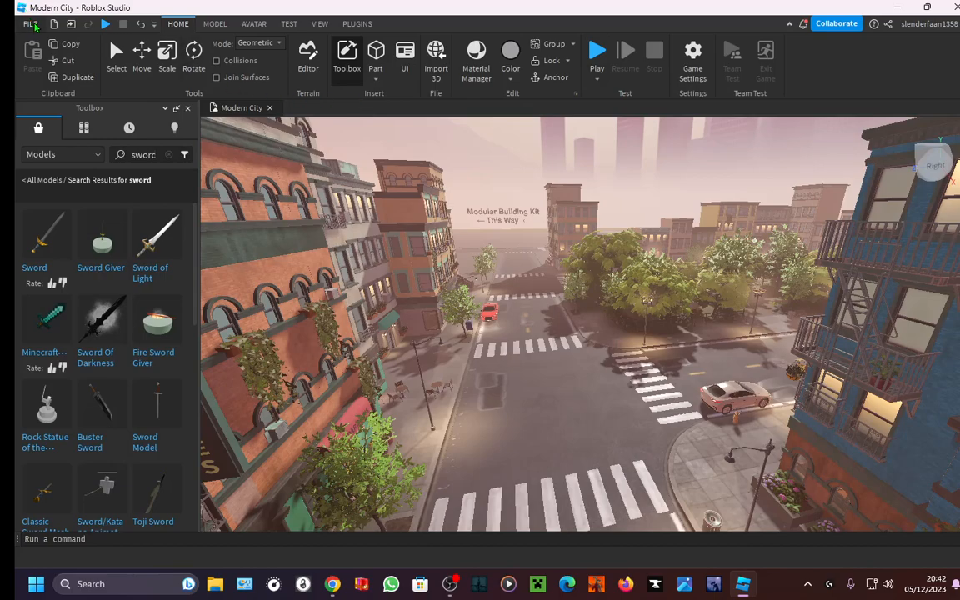
- Agree to save changes to Modern City, reaching the empty Save Game form
click(956, 7)
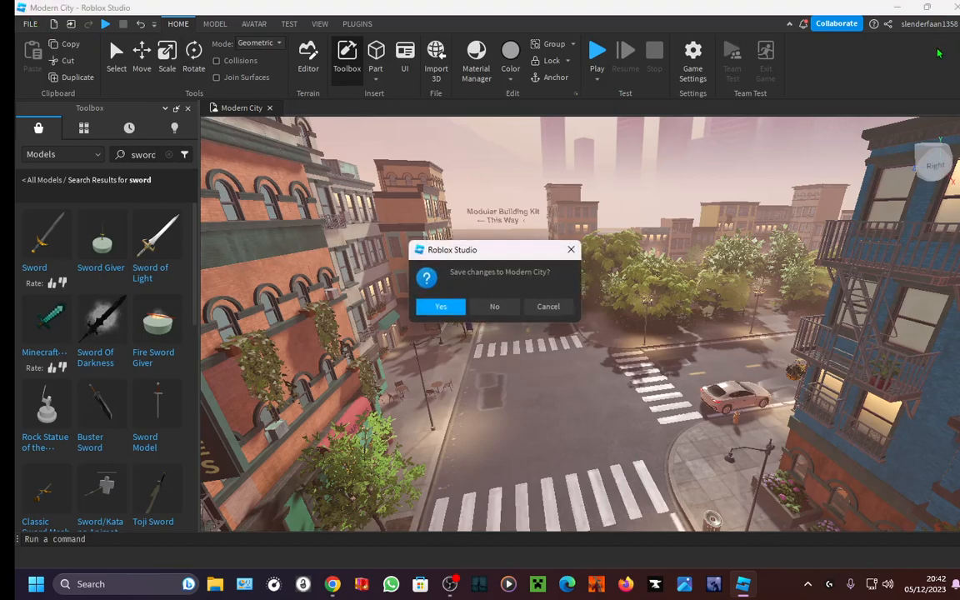
mouse_move(455, 280)
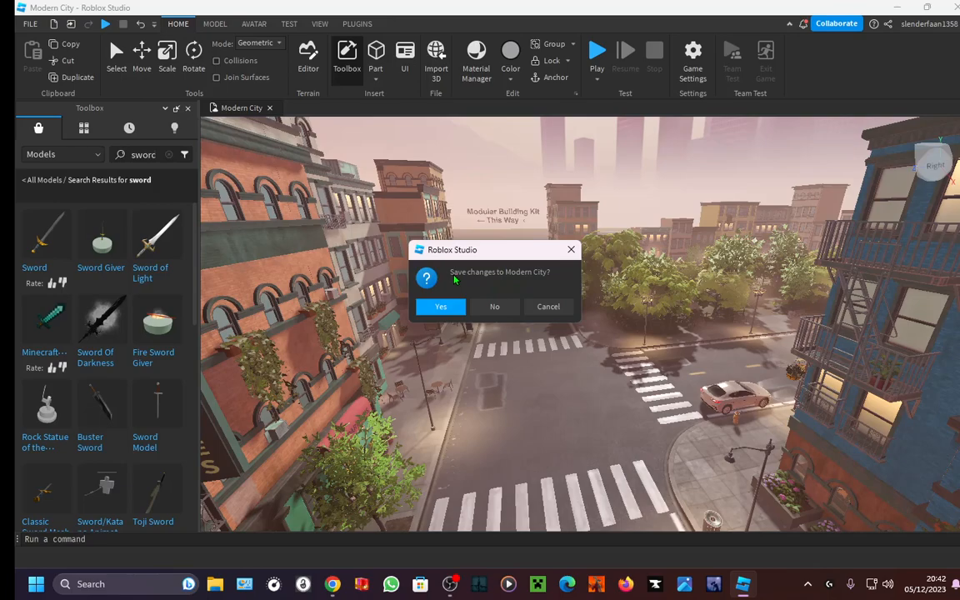
mouse_move(524, 280)
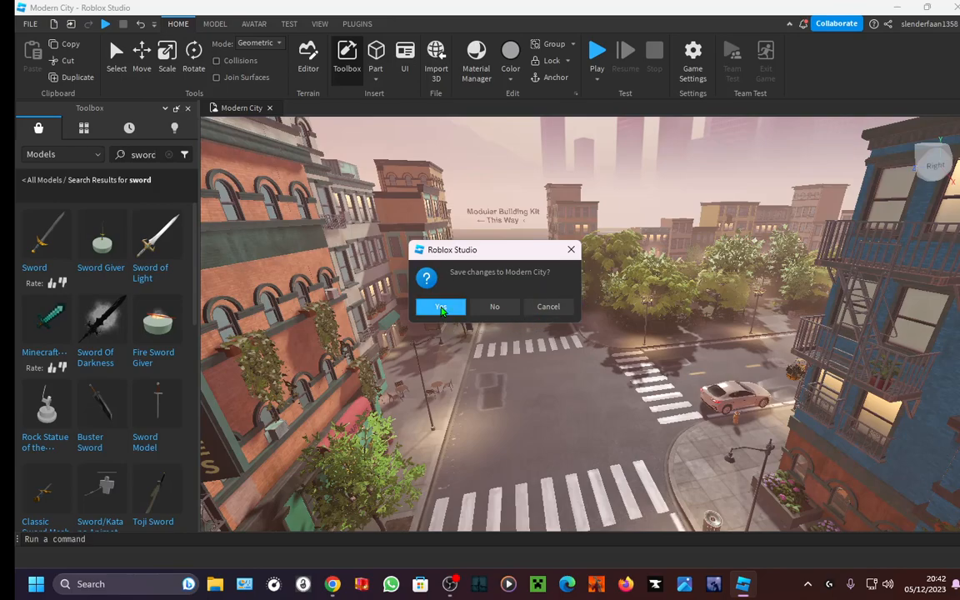
click(440, 307)
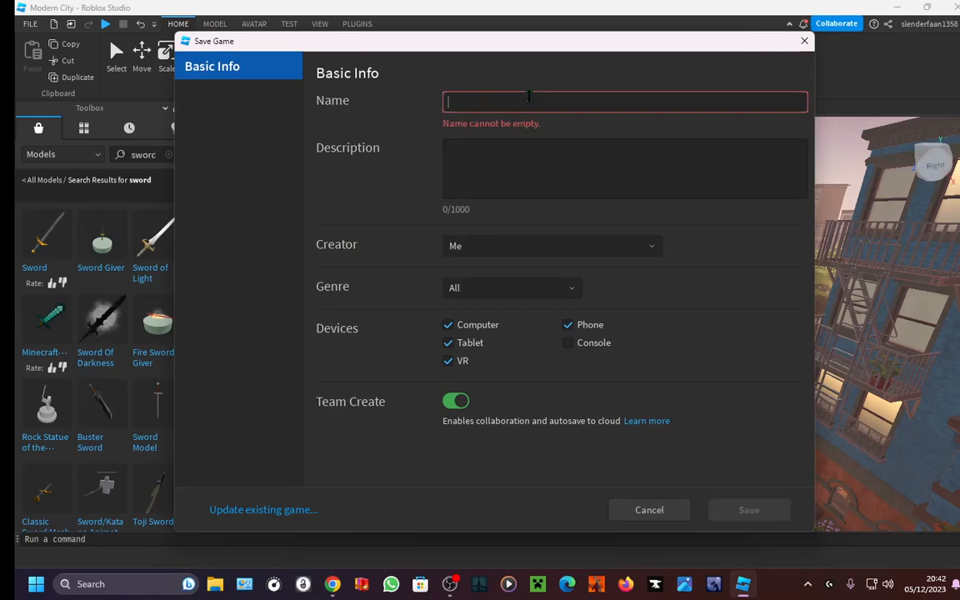
- Name the new game 'The dumb city' with an 'In this city' description
text(The)
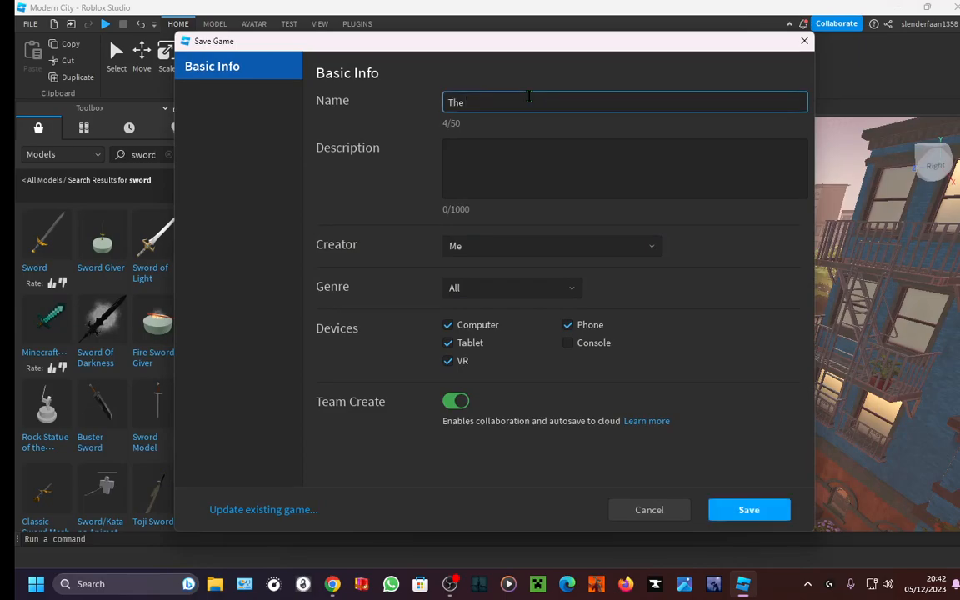
text(dumb city)
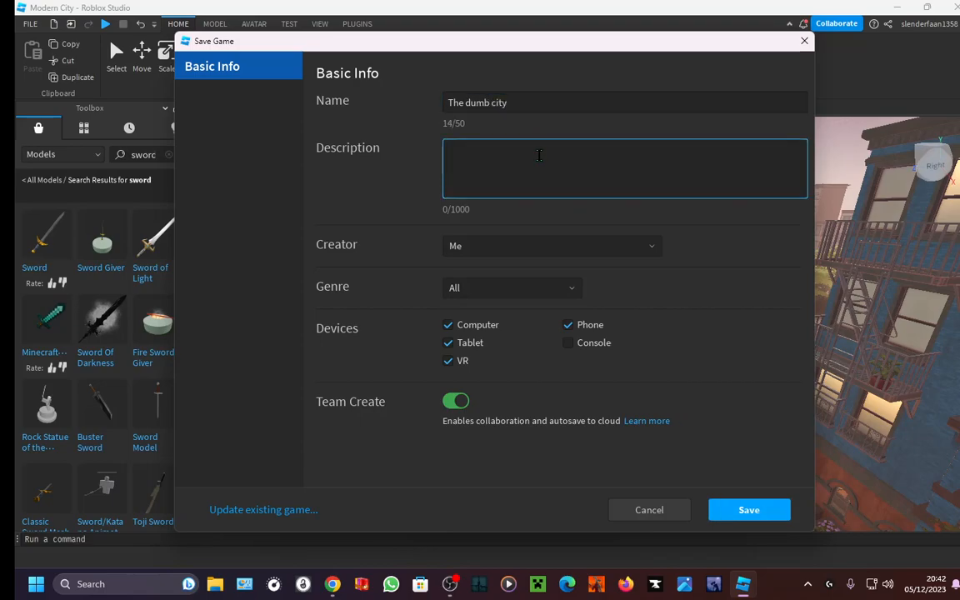
text(In this)
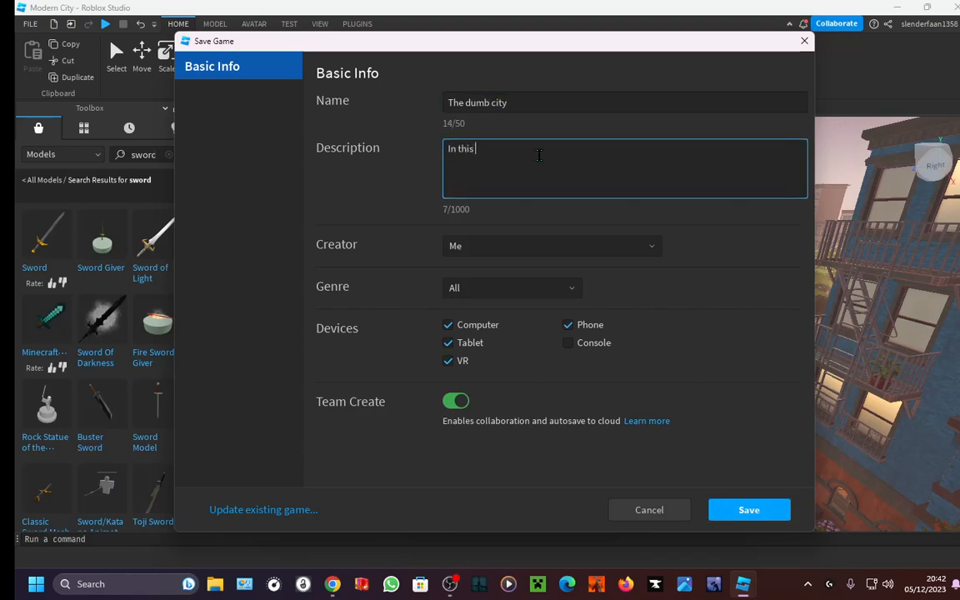
text(city)
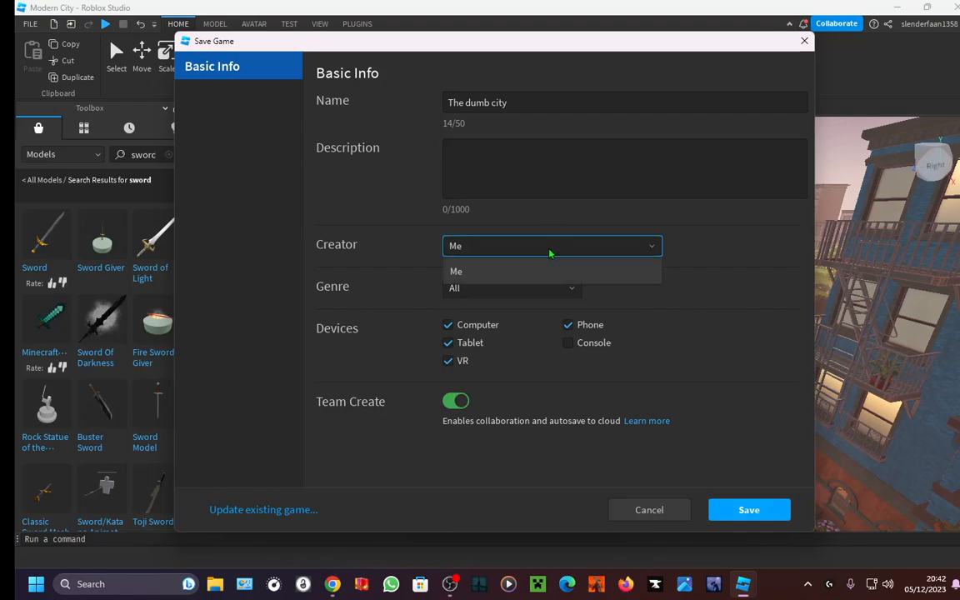
- Keep creator Me and genre All, add Console to the devices, and save to Roblox
click(512, 286)
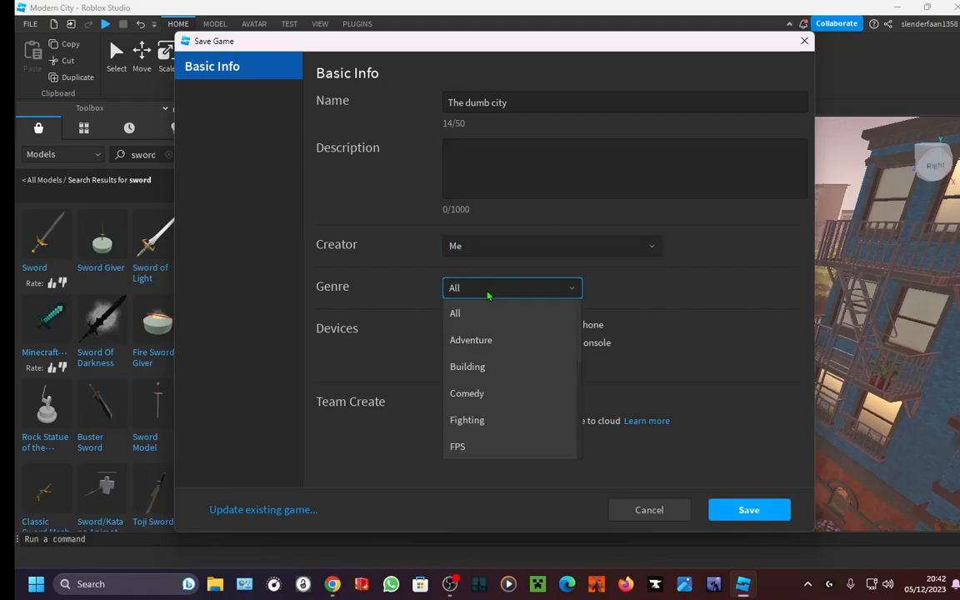
mouse_move(380, 280)
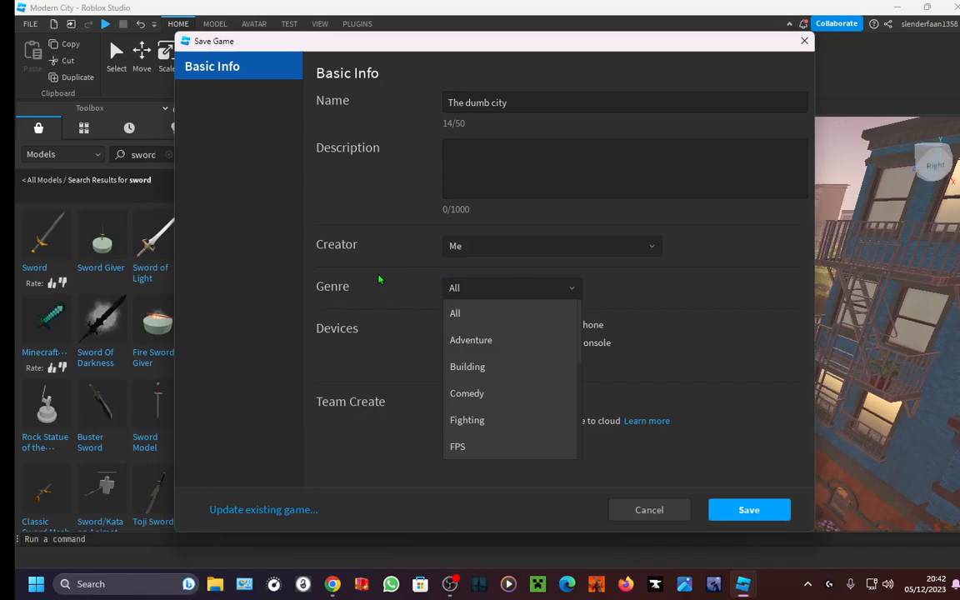
mouse_move(326, 283)
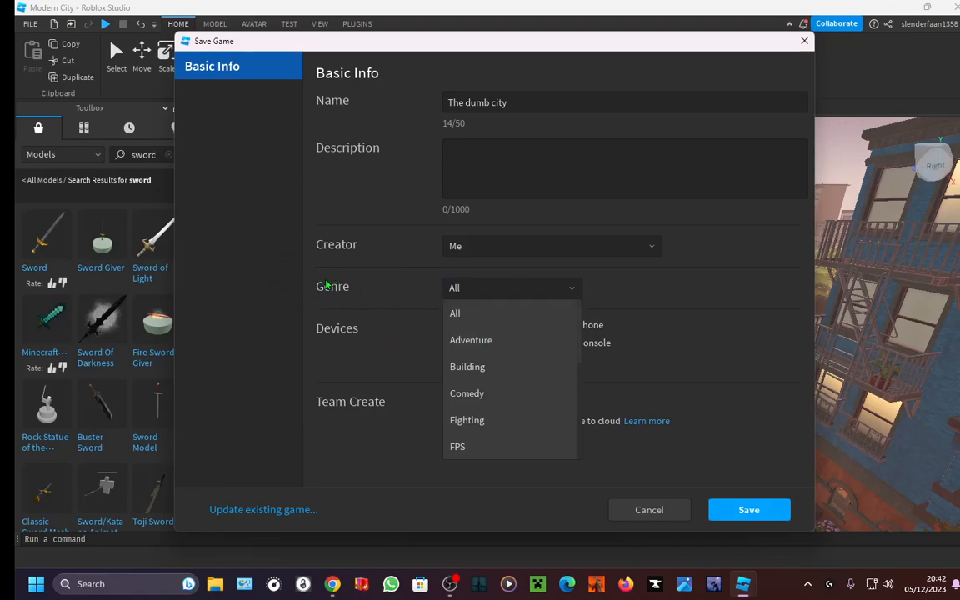
click(453, 313)
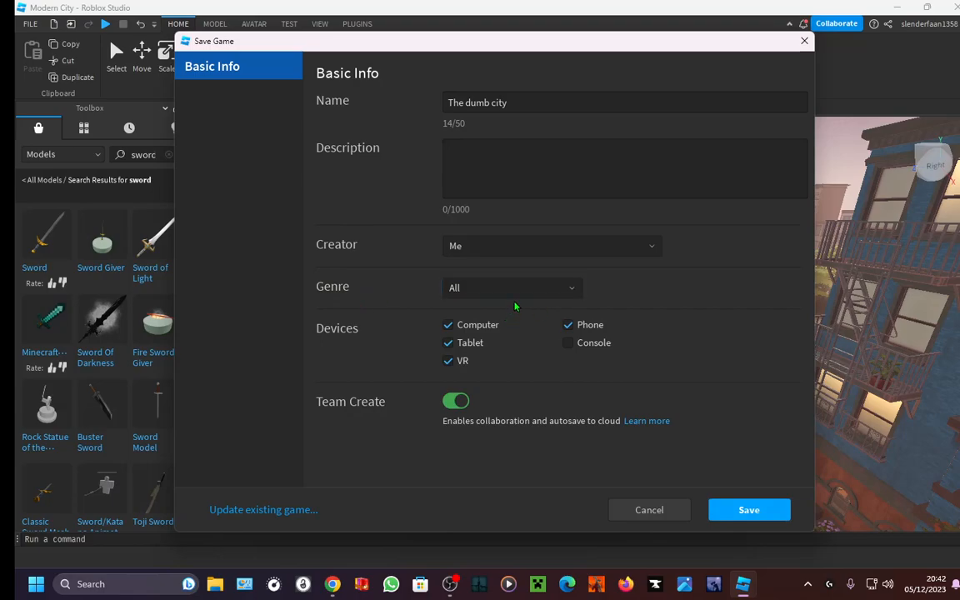
mouse_move(400, 330)
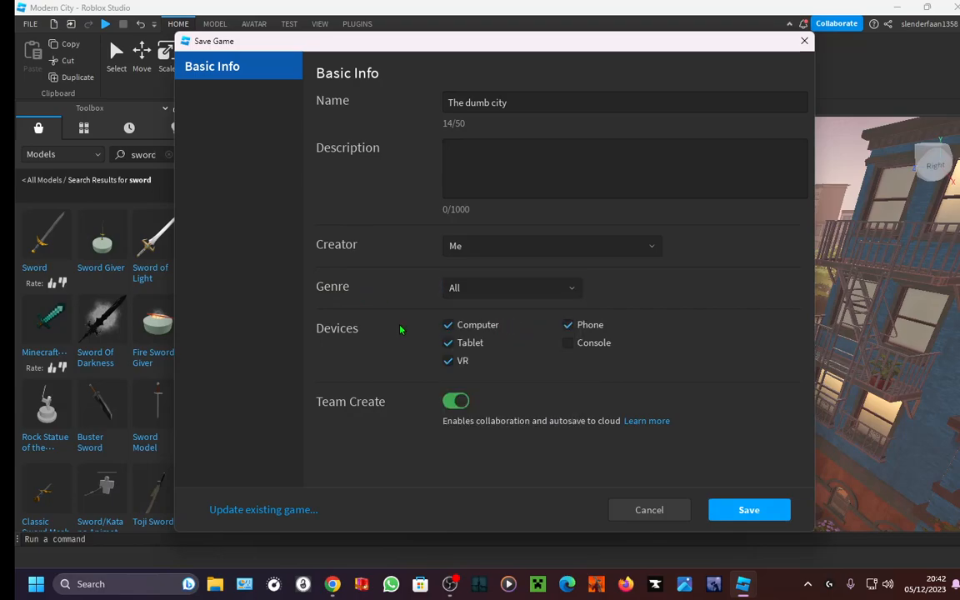
click(512, 287)
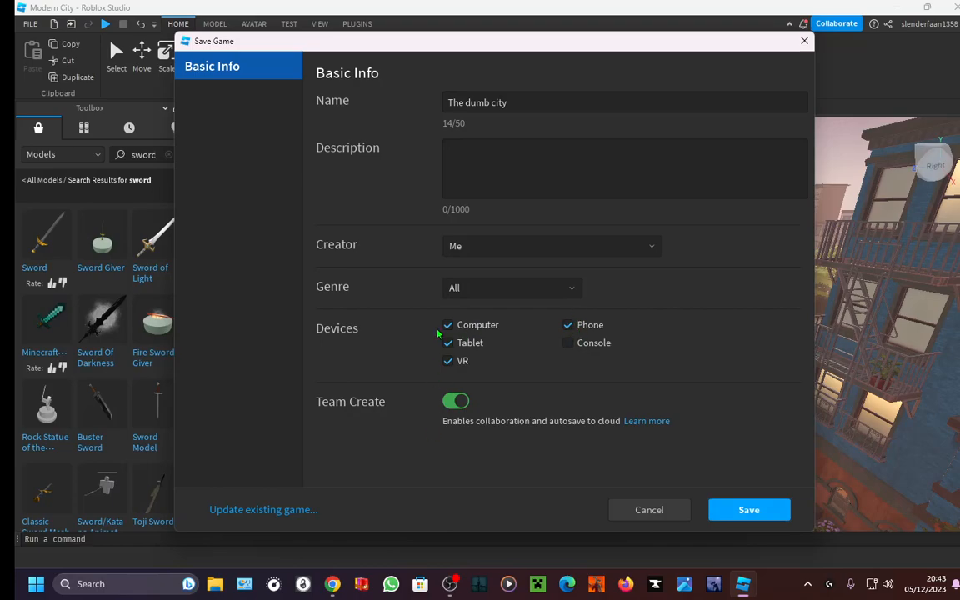
click(567, 343)
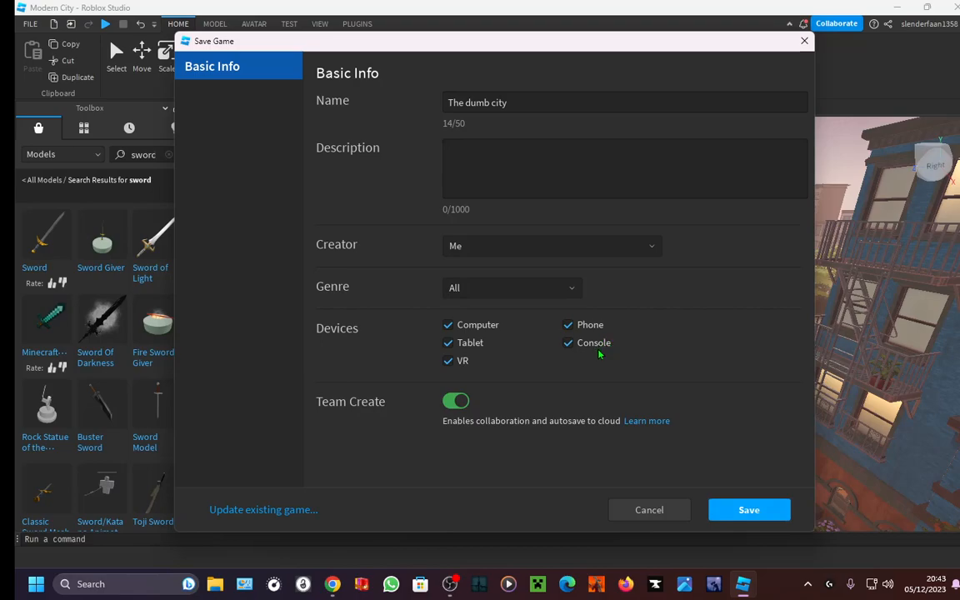
mouse_move(518, 390)
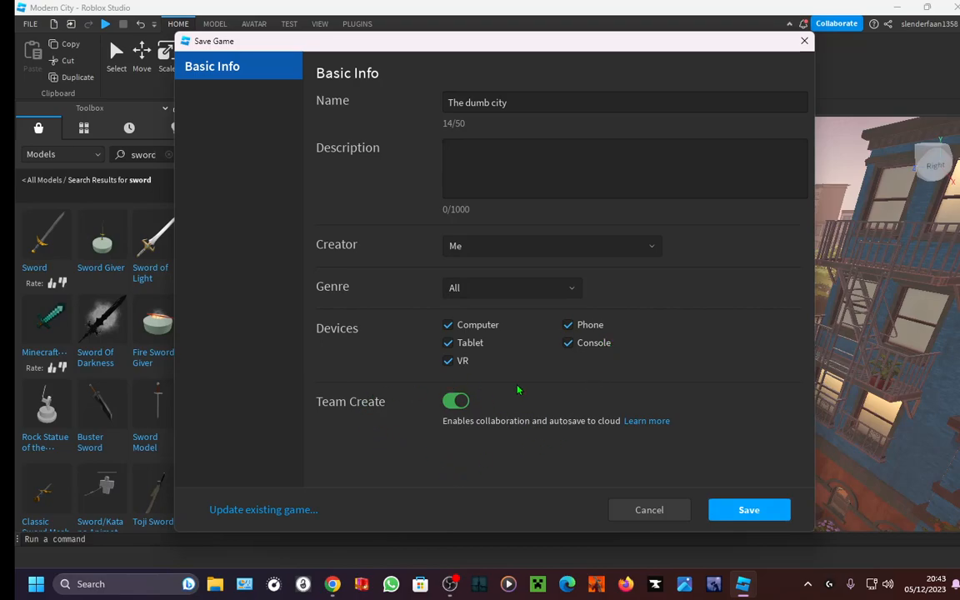
mouse_move(657, 436)
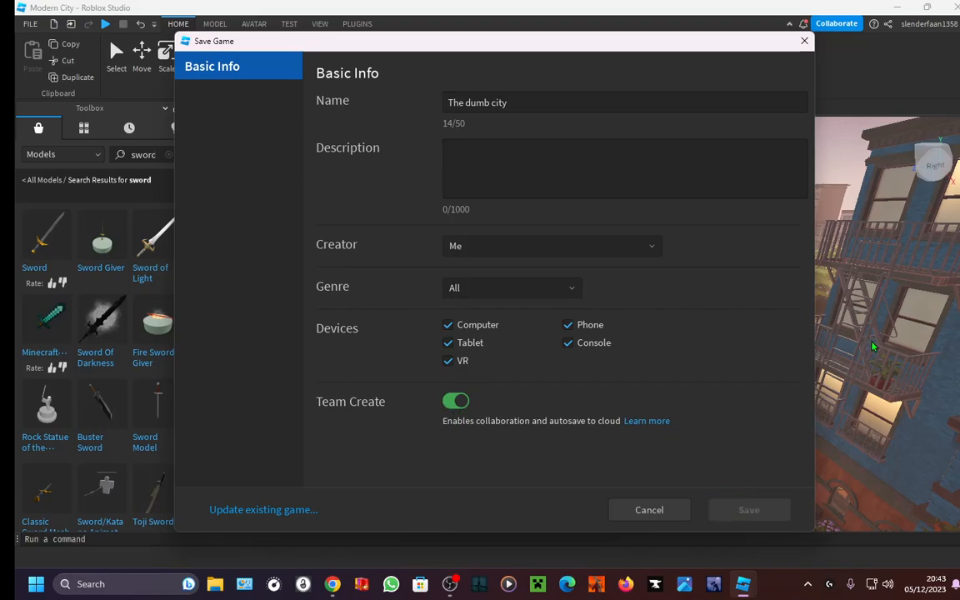
click(747, 510)
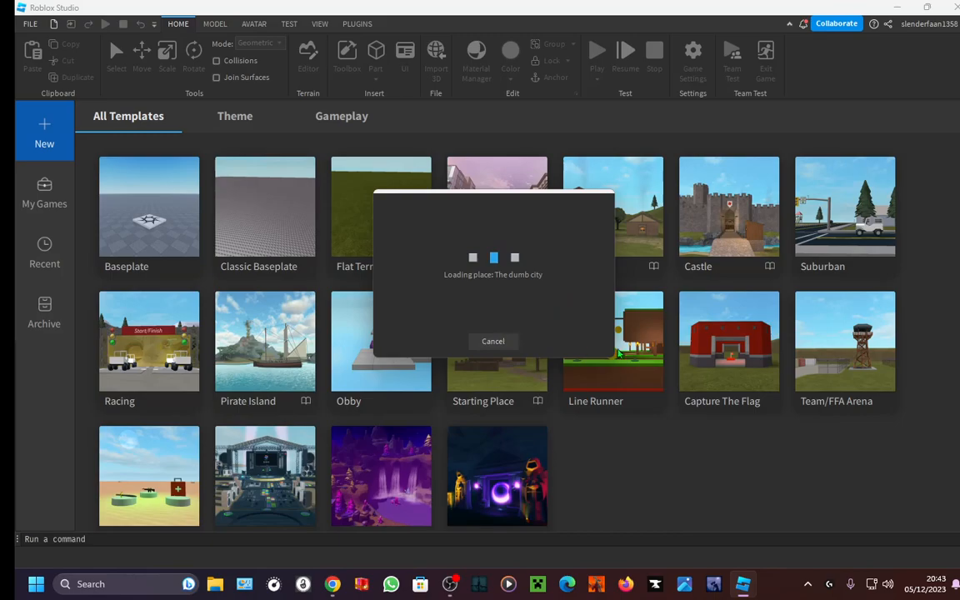
mouse_move(704, 348)
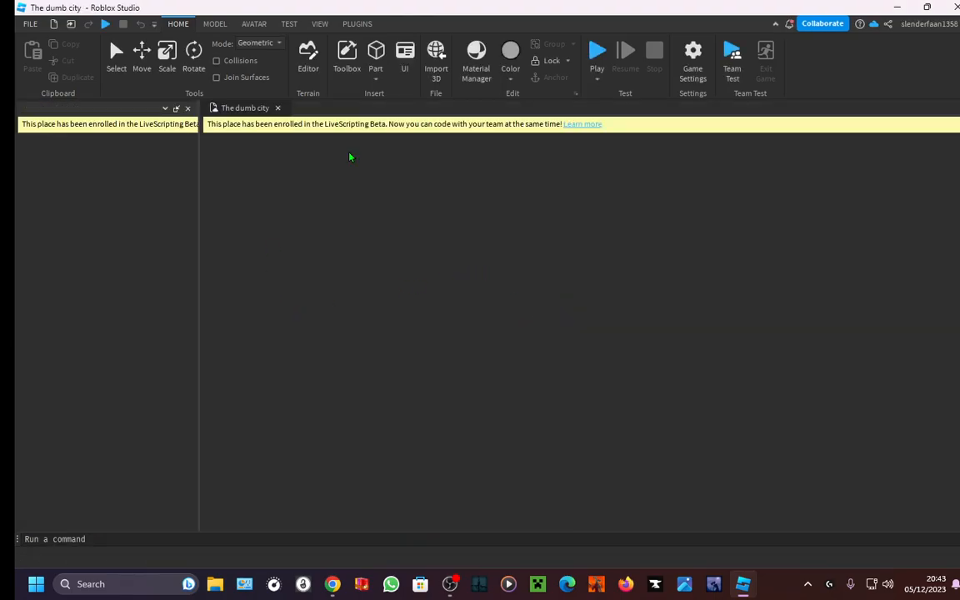
- Reopen the Toolbox once The dumb city place finishes loading
click(346, 51)
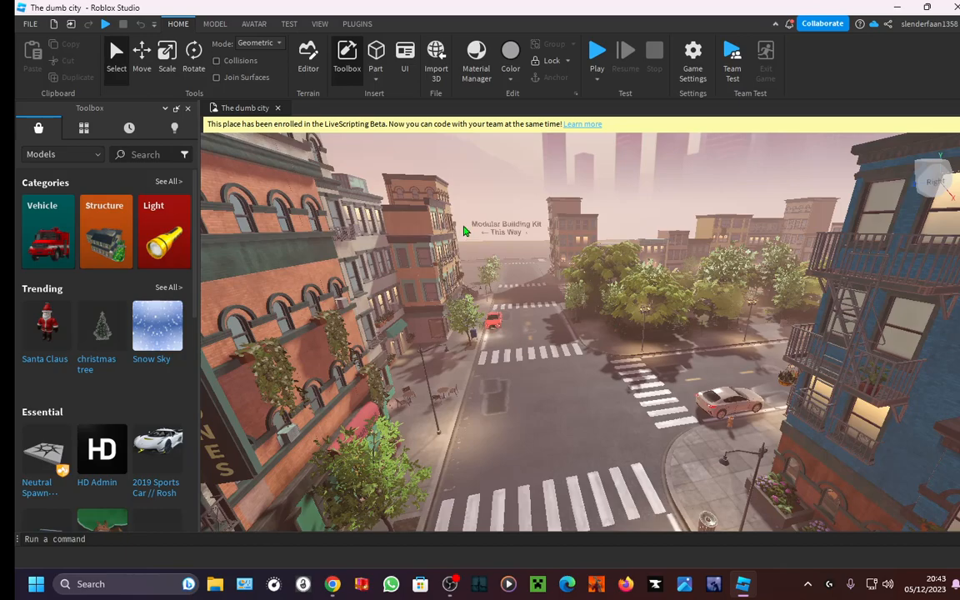
mouse_move(467, 227)
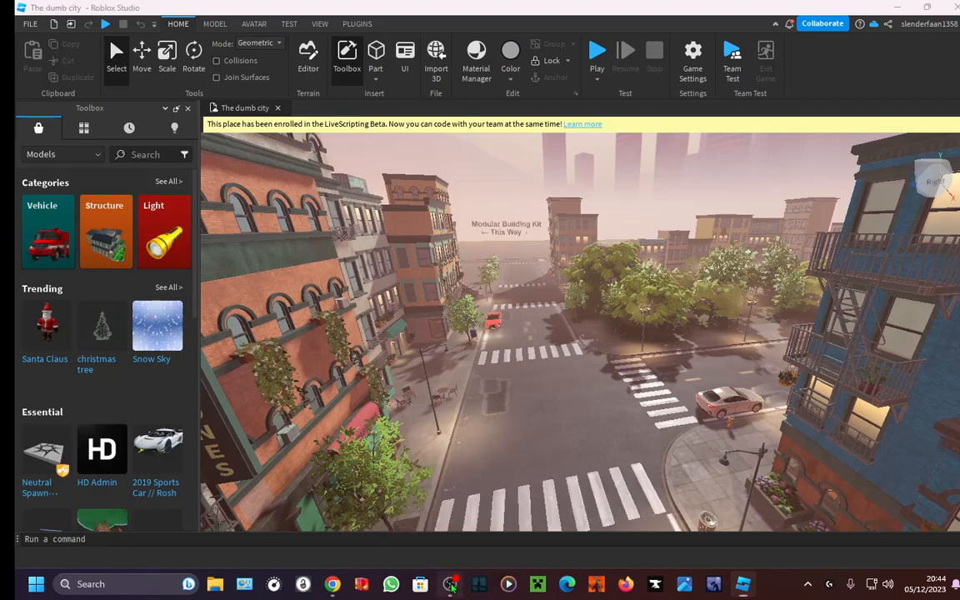
- Select within the loaded city scene viewport of The dumb city place
click(450, 583)
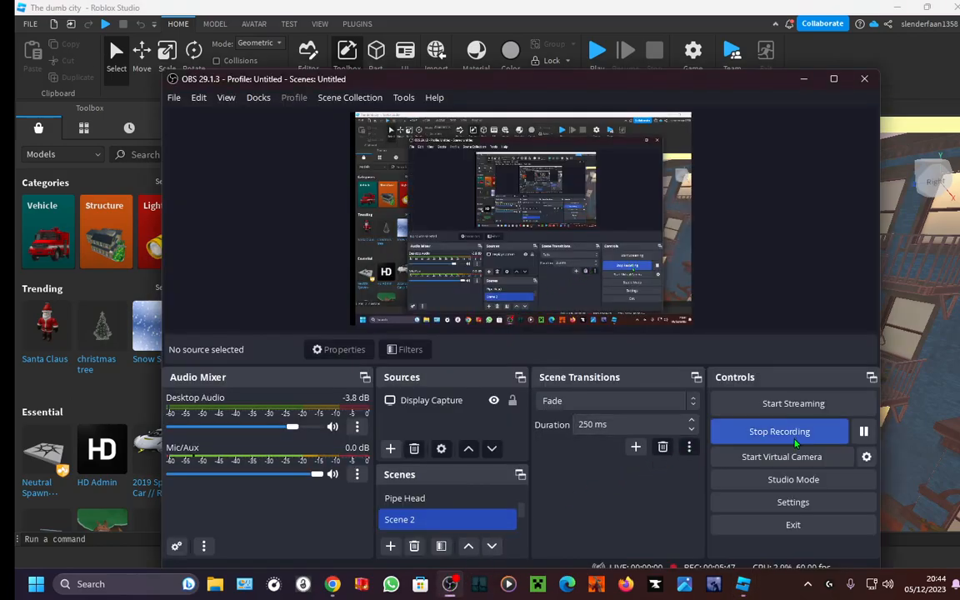
mouse_move(832, 440)
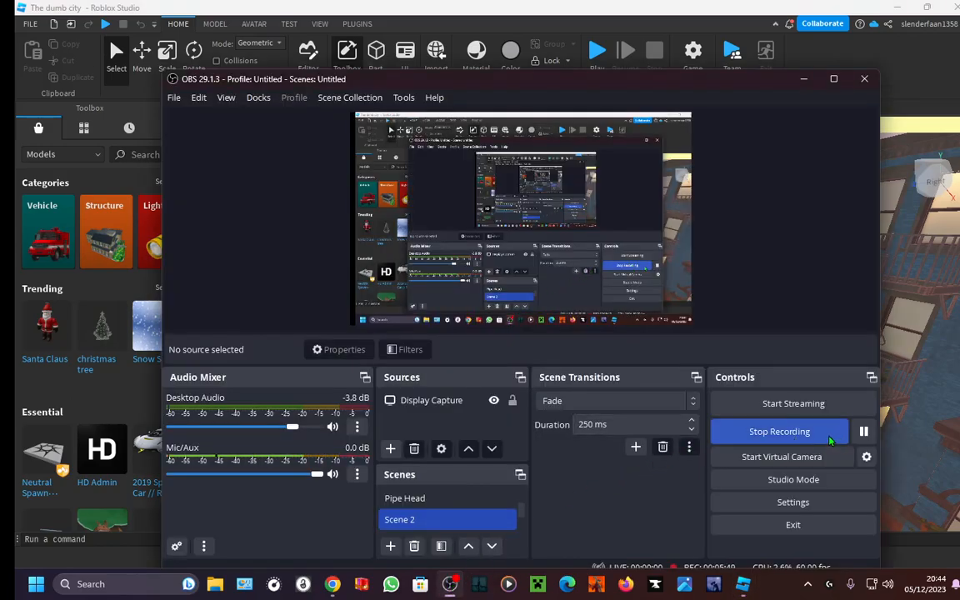